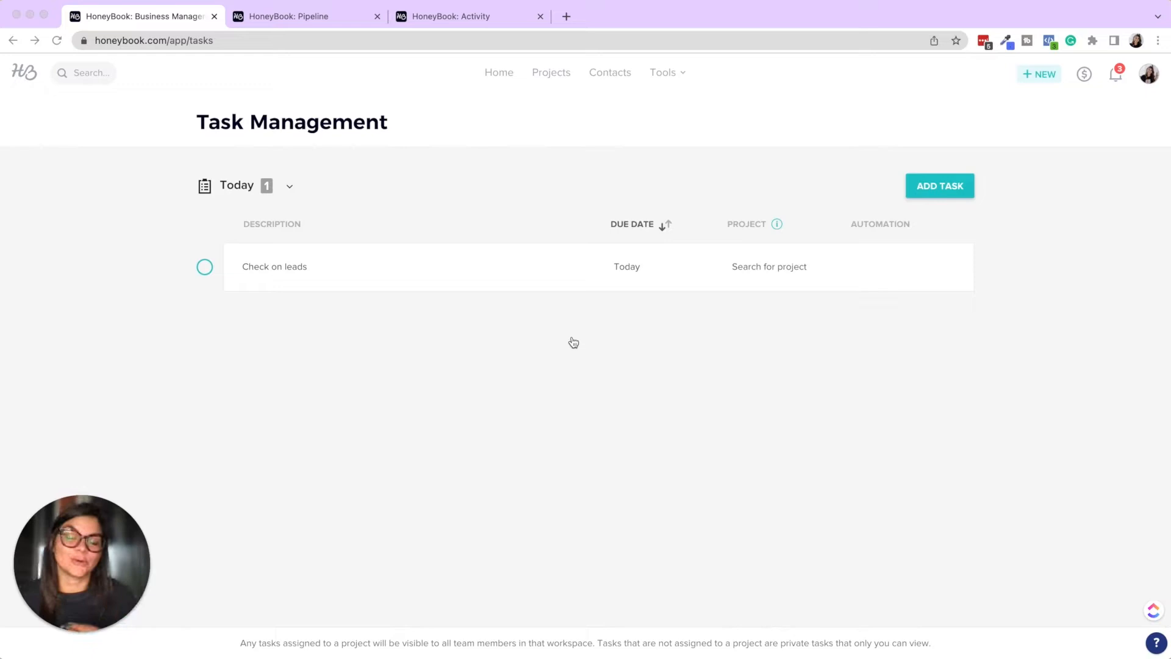
pyautogui.moveTo(671, 14)
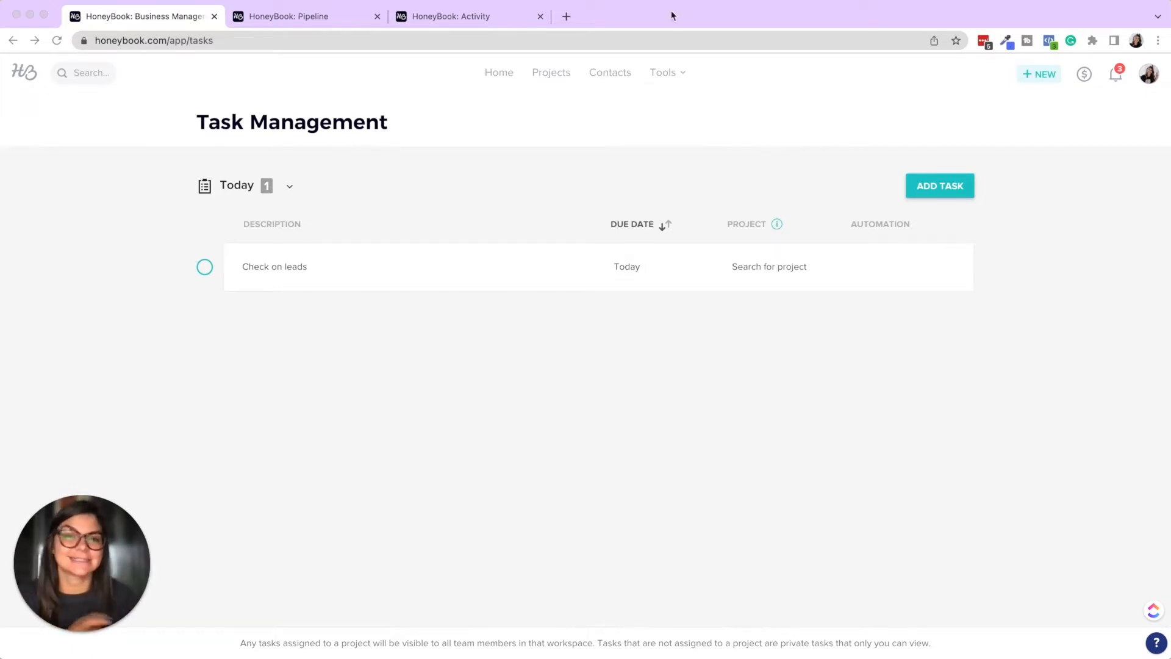
# - Switch the Task Management filter from Today to All, listing Check on leads and Test
pyautogui.click(663, 72)
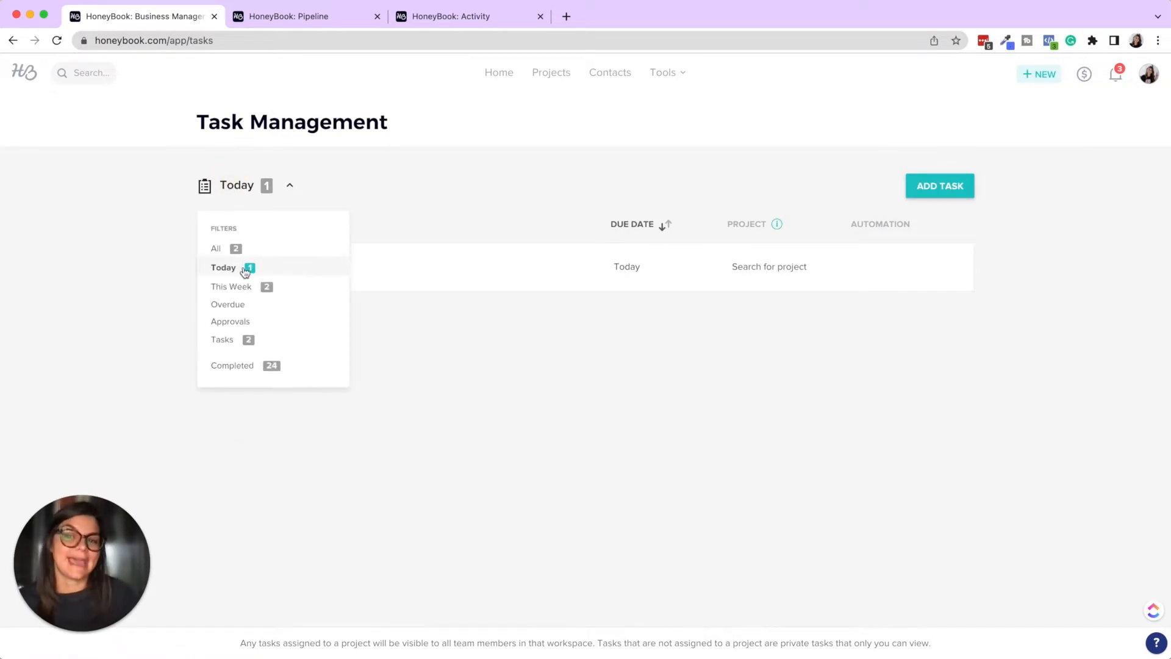
pyautogui.click(216, 248)
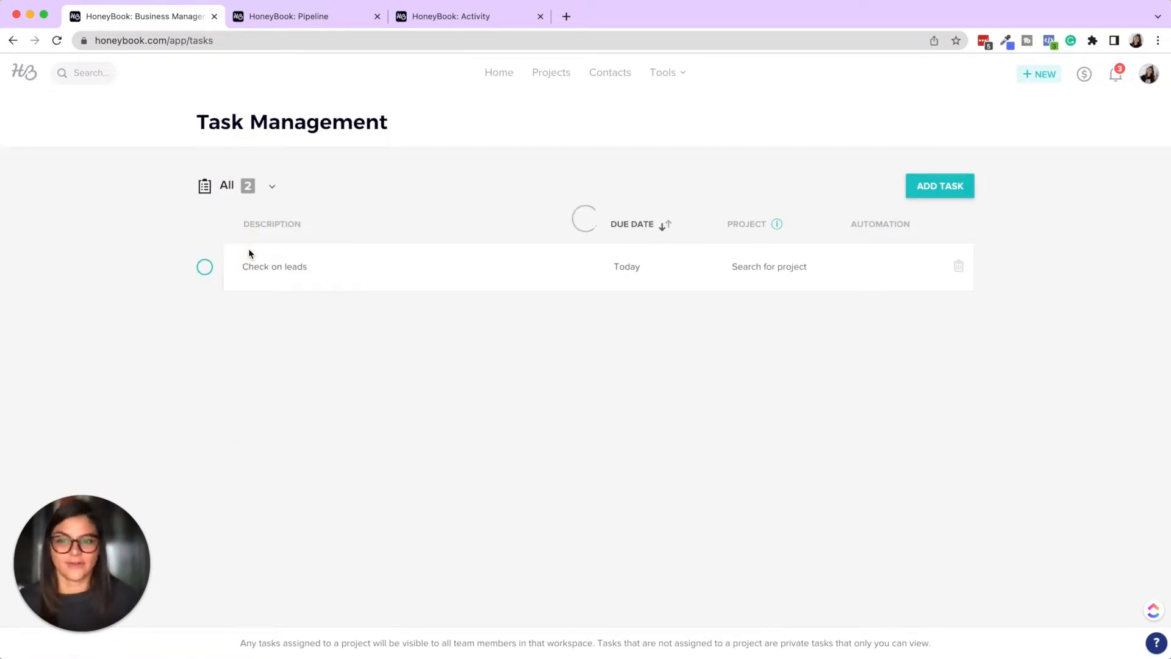
pyautogui.click(227, 185)
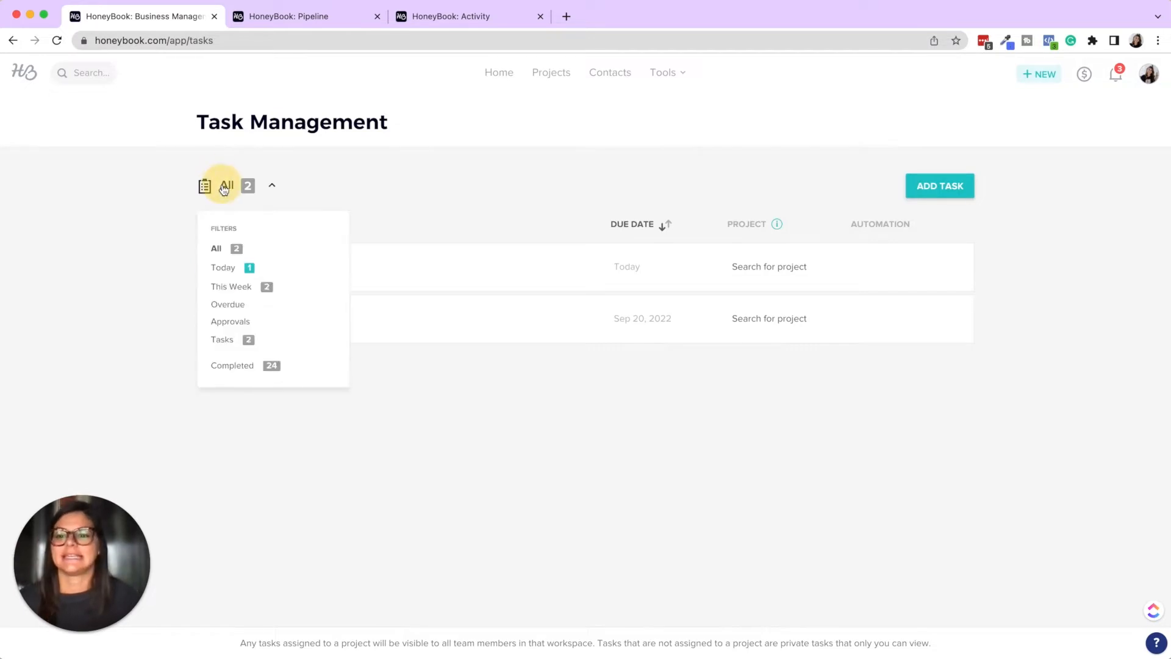
pyautogui.moveTo(230, 321)
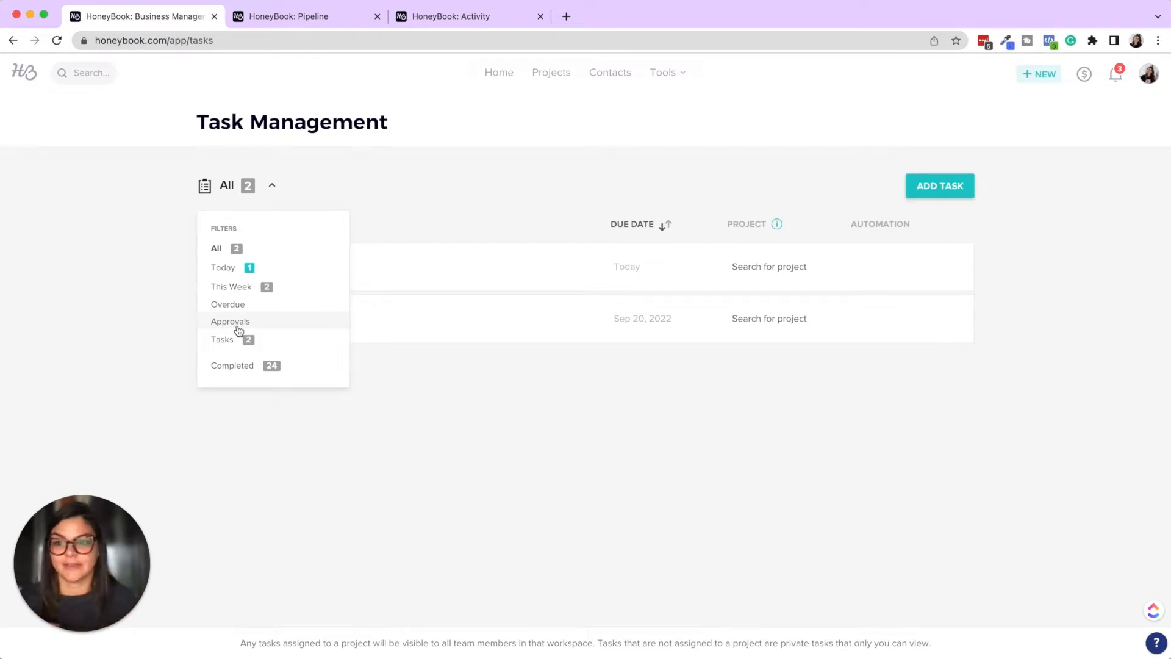
pyautogui.moveTo(469, 427)
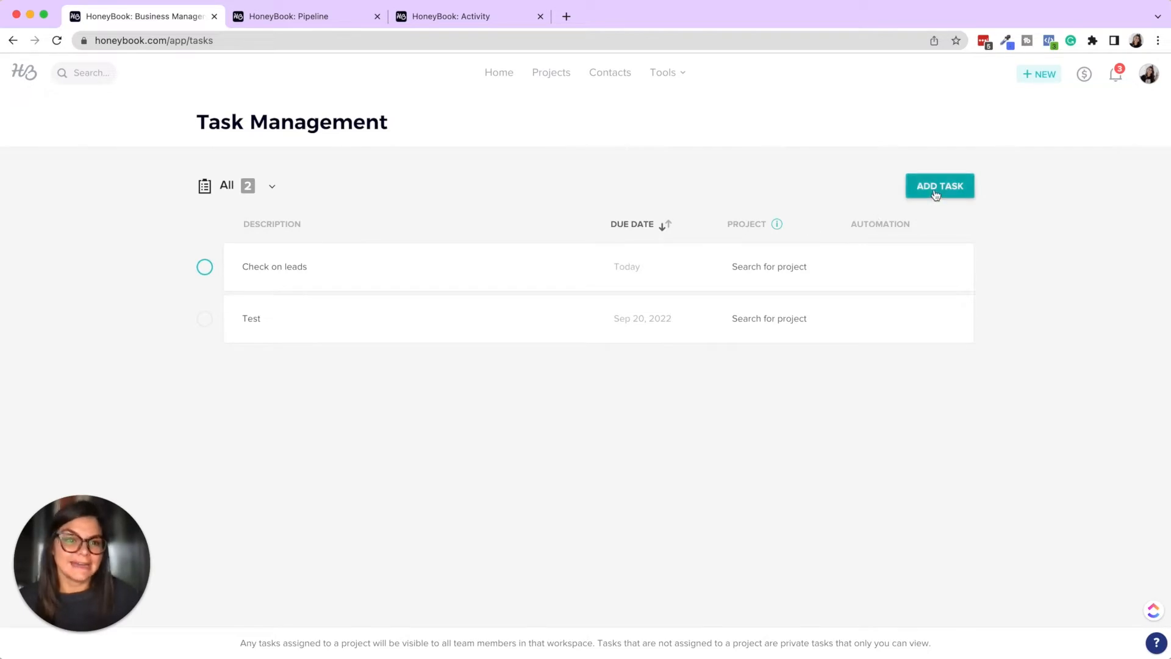
# - Add 'Test Task 2' due Sep 20, 2022 and check it off as complete
pyautogui.click(940, 186)
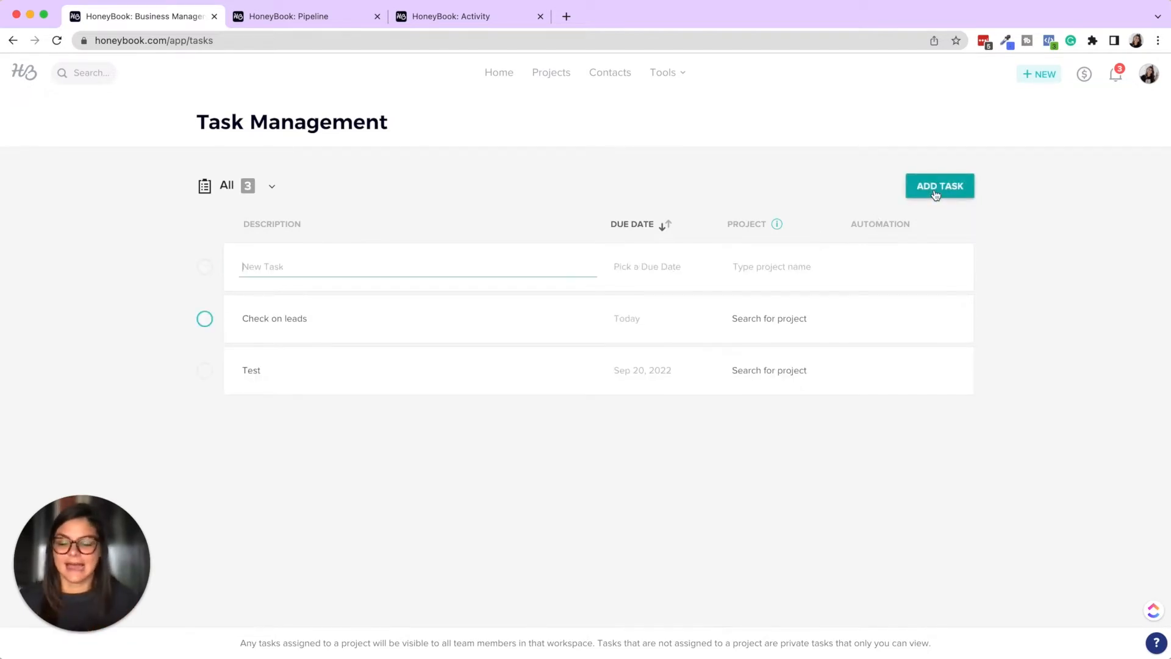
pyautogui.write('Test Task 2')
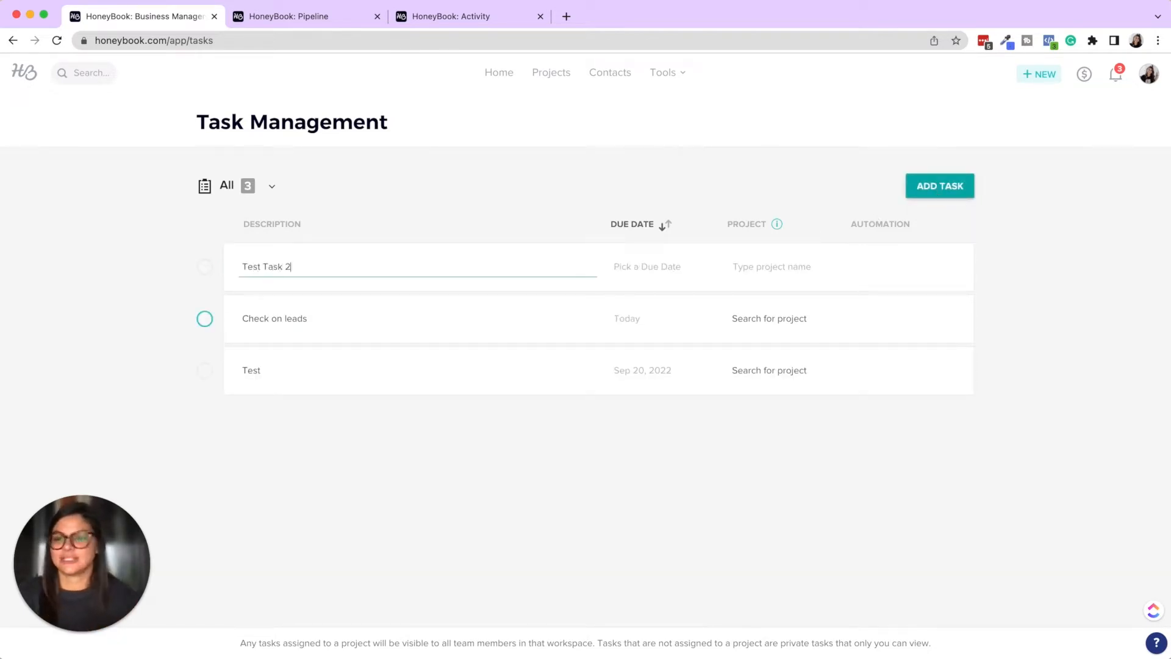
pyautogui.click(646, 266)
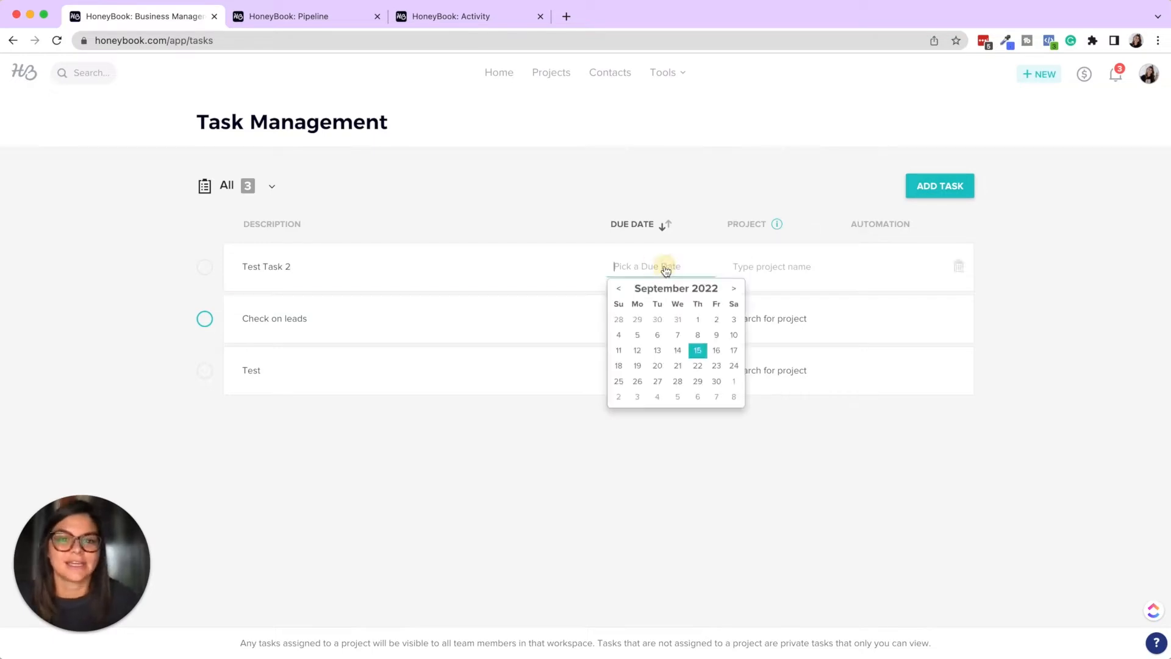
pyautogui.click(656, 365)
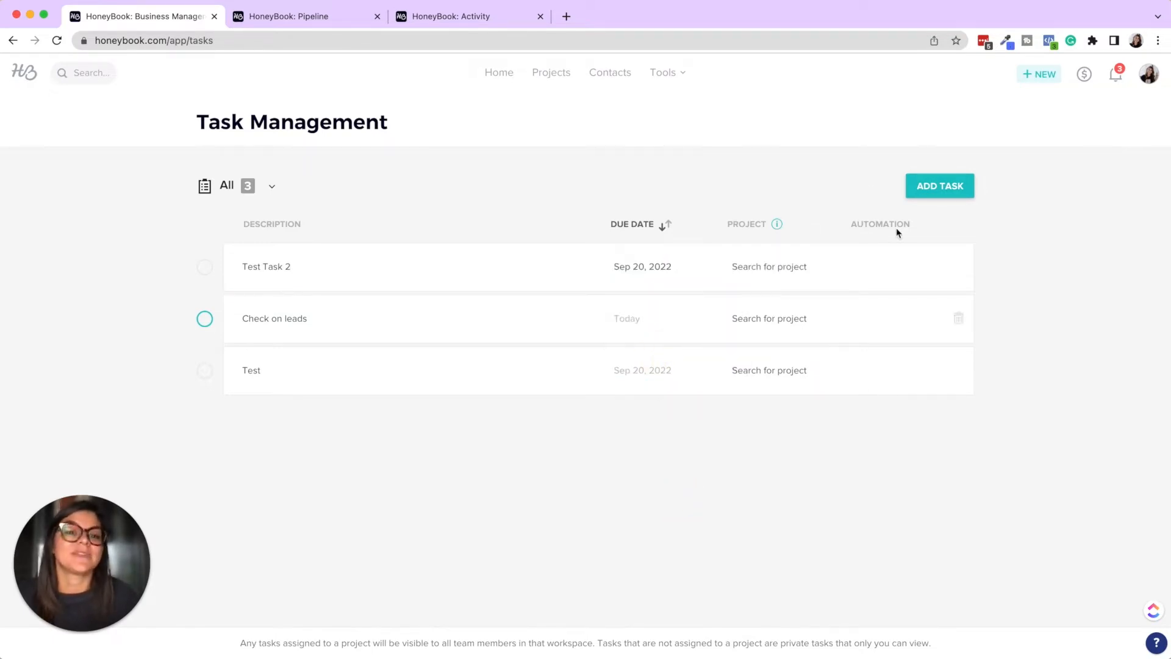
pyautogui.moveTo(702, 554)
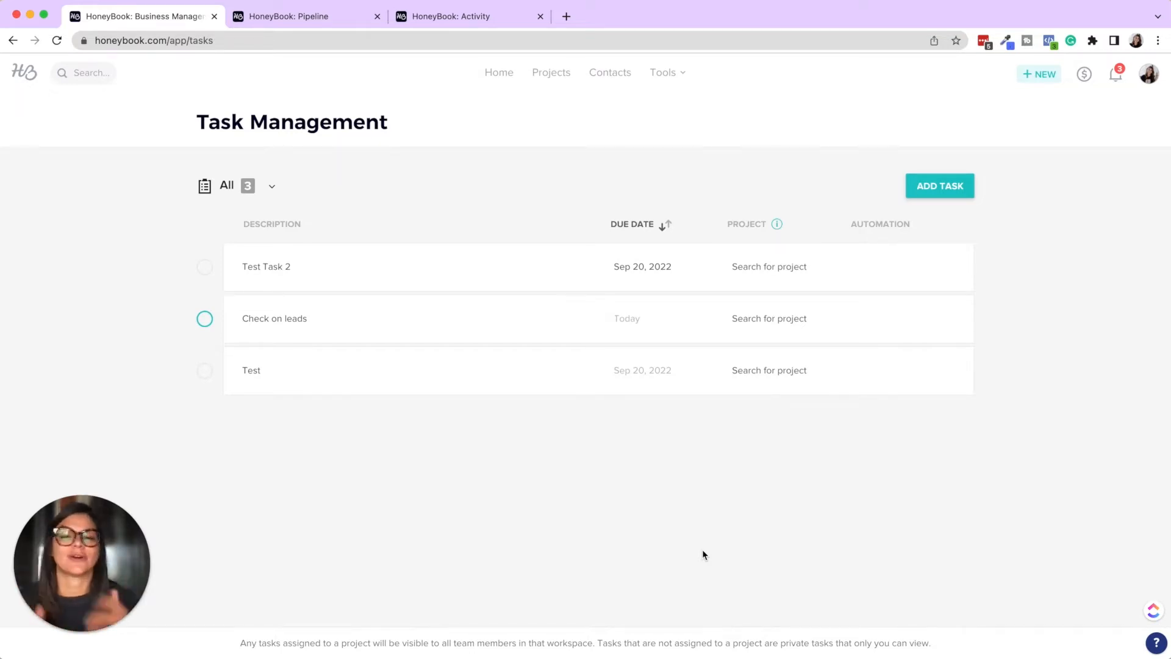
pyautogui.click(204, 267)
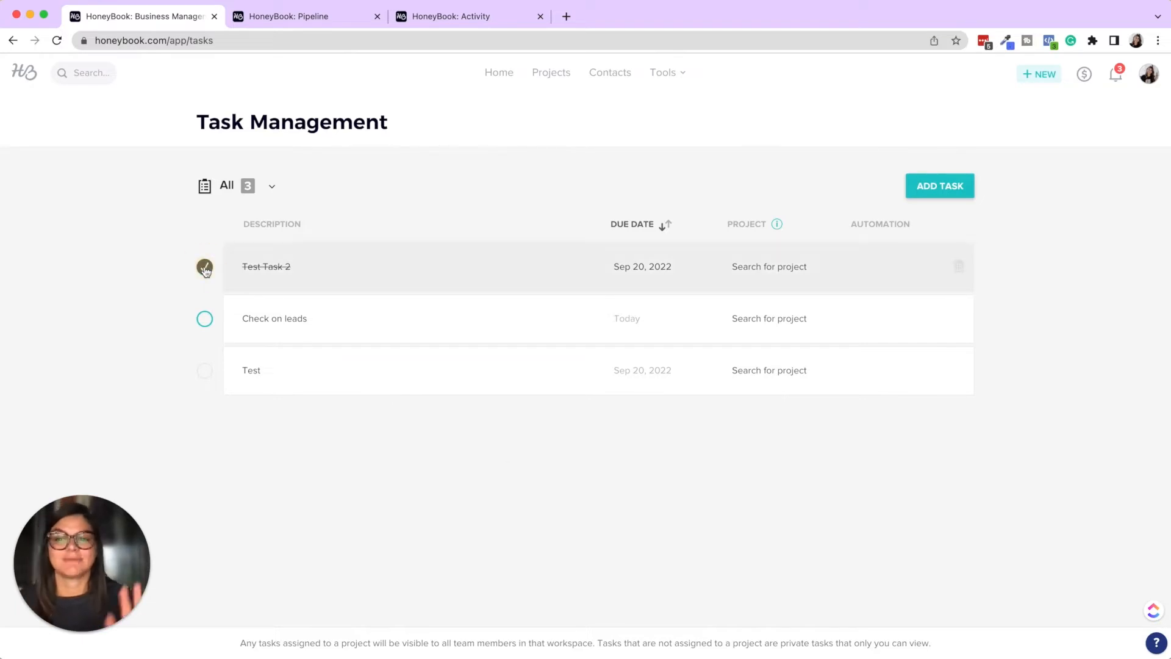
pyautogui.click(204, 266)
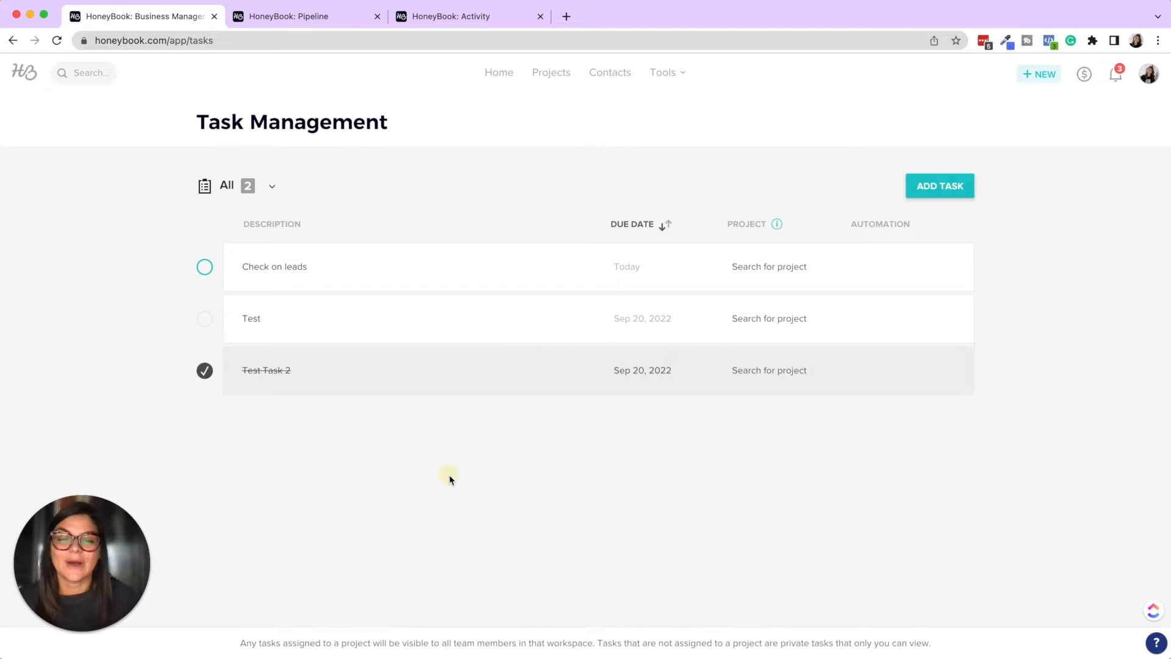
# - Add a 'Check in with John' task due today in Test Project's Activity tasks
pyautogui.click(469, 16)
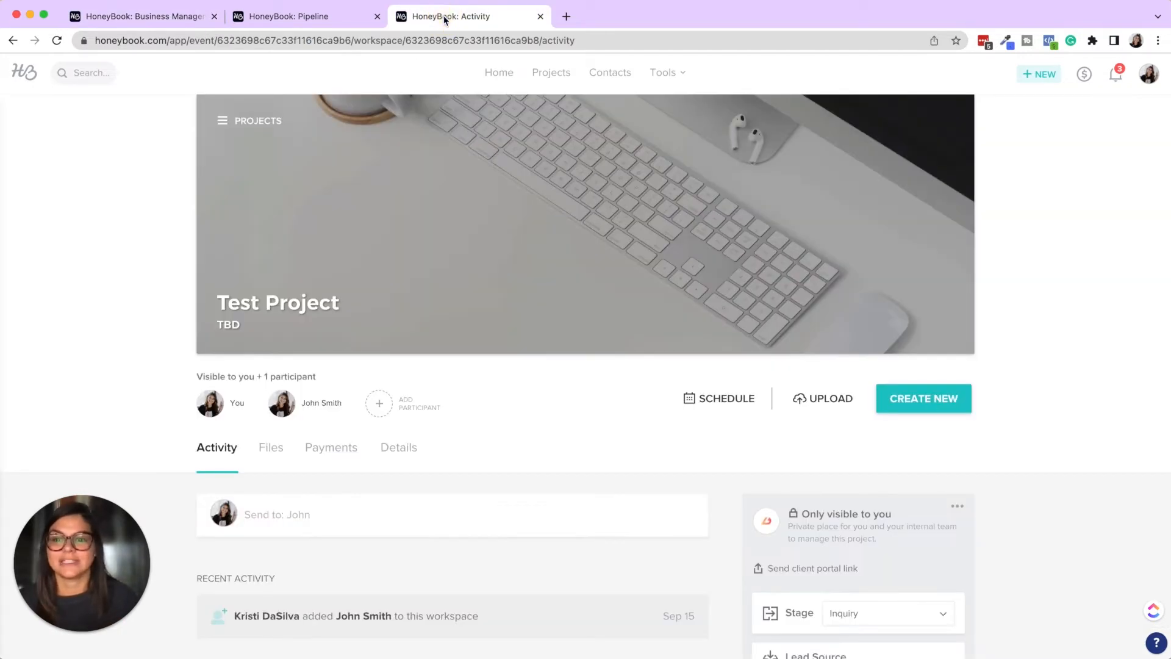
pyautogui.scroll(-3)
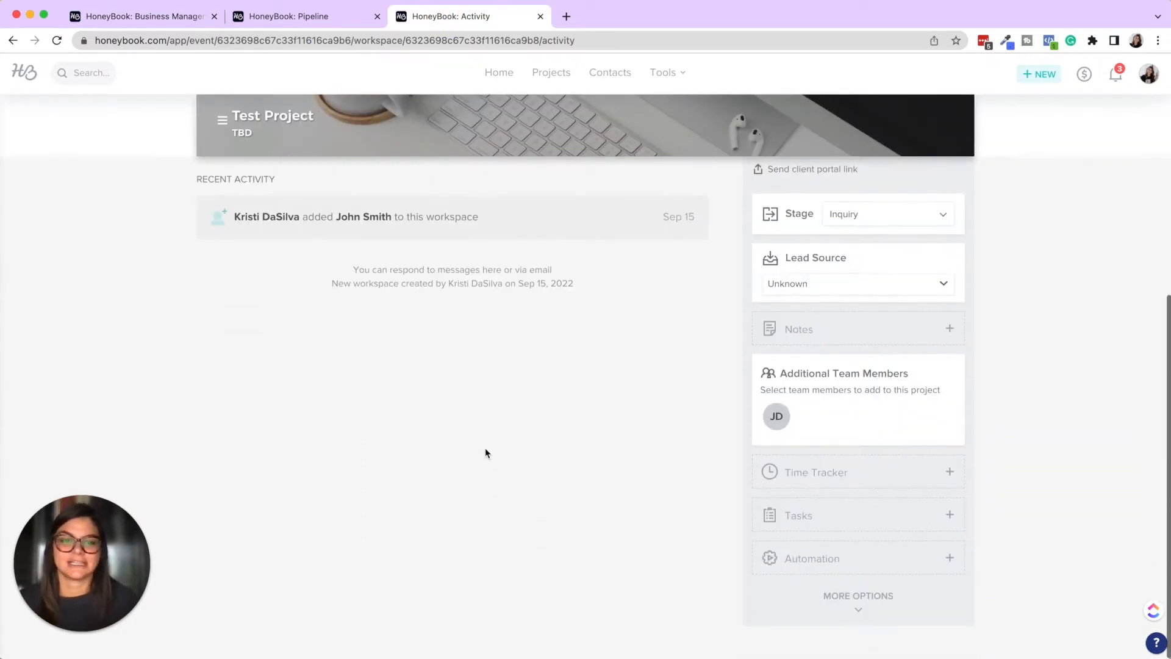
pyautogui.moveTo(798, 516)
pyautogui.write('Che')
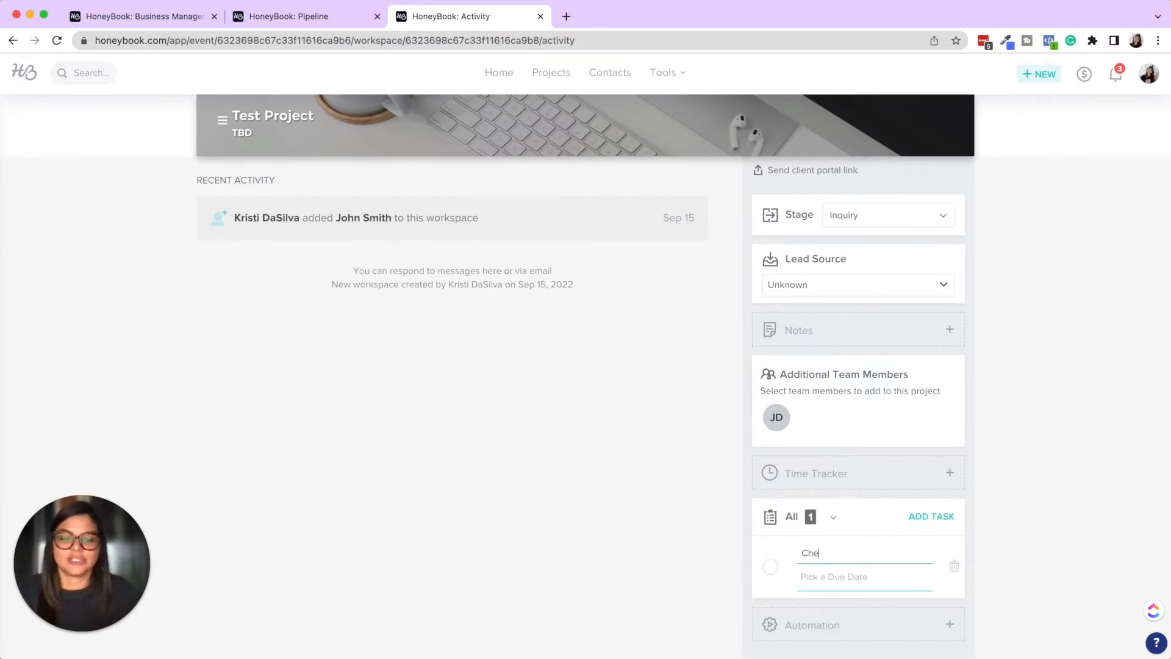
pyautogui.write('ck in with John')
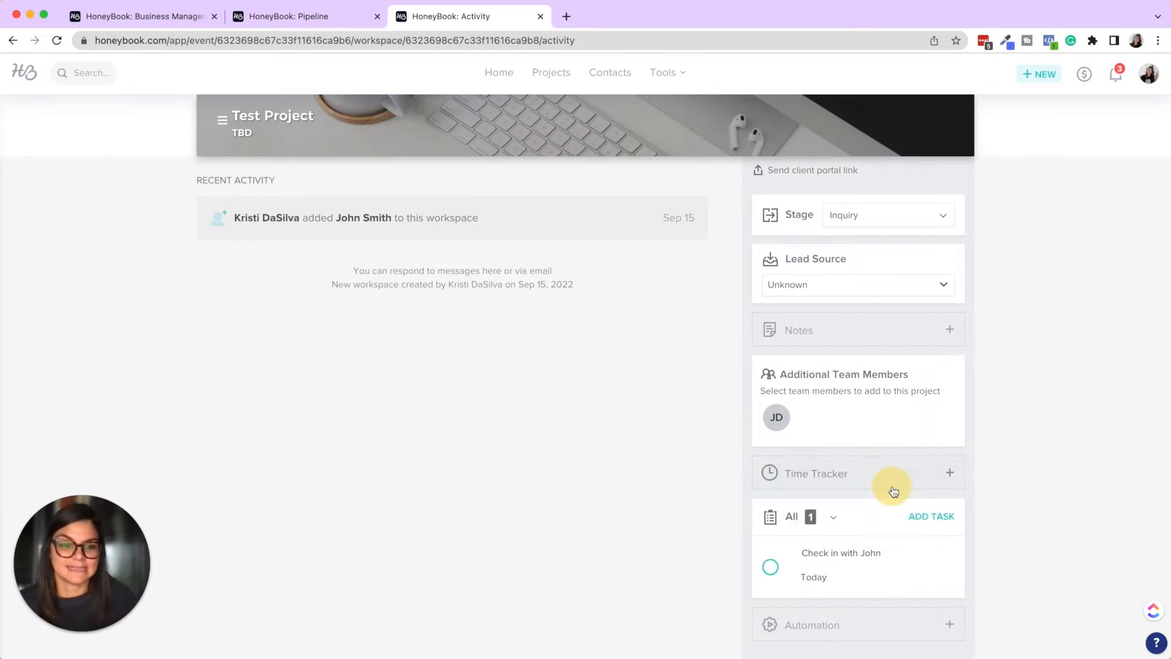
pyautogui.moveTo(772, 602)
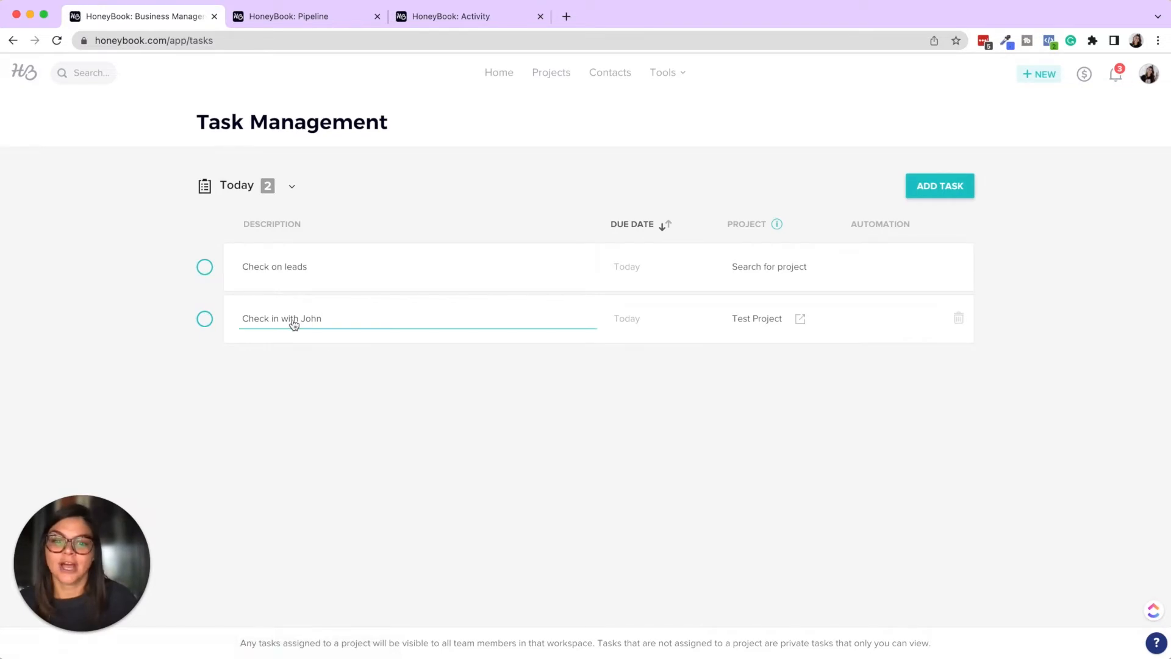
pyautogui.moveTo(799, 318)
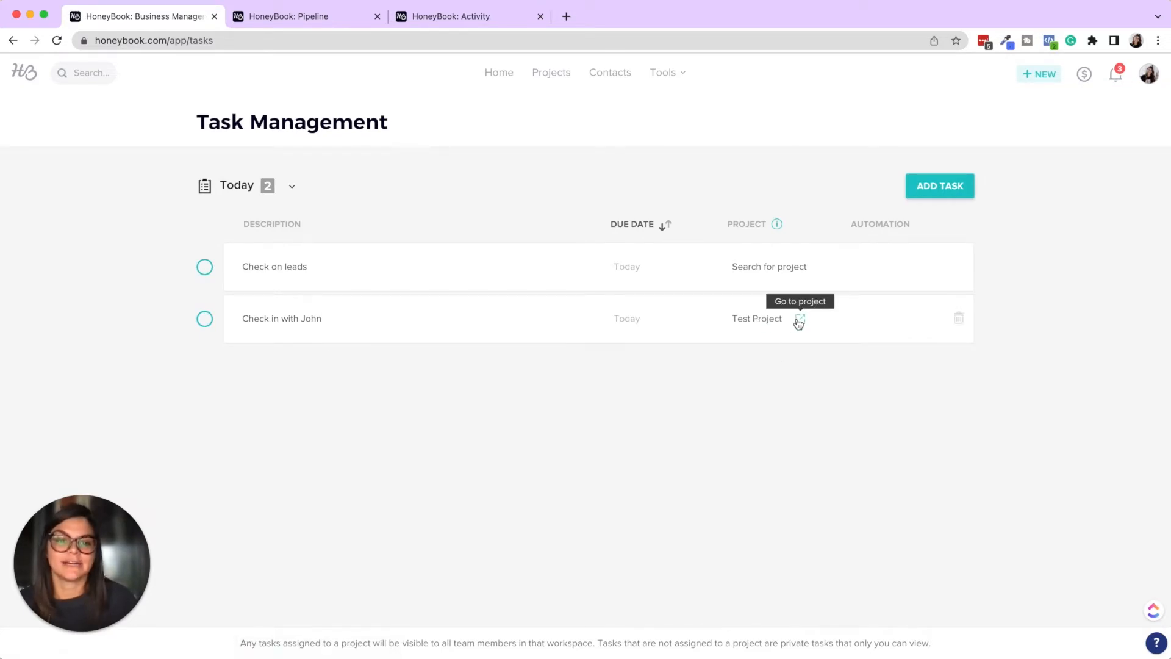
# - Check off 'Check in with John' in Test Project's sidebar Tasks widget
pyautogui.click(798, 318)
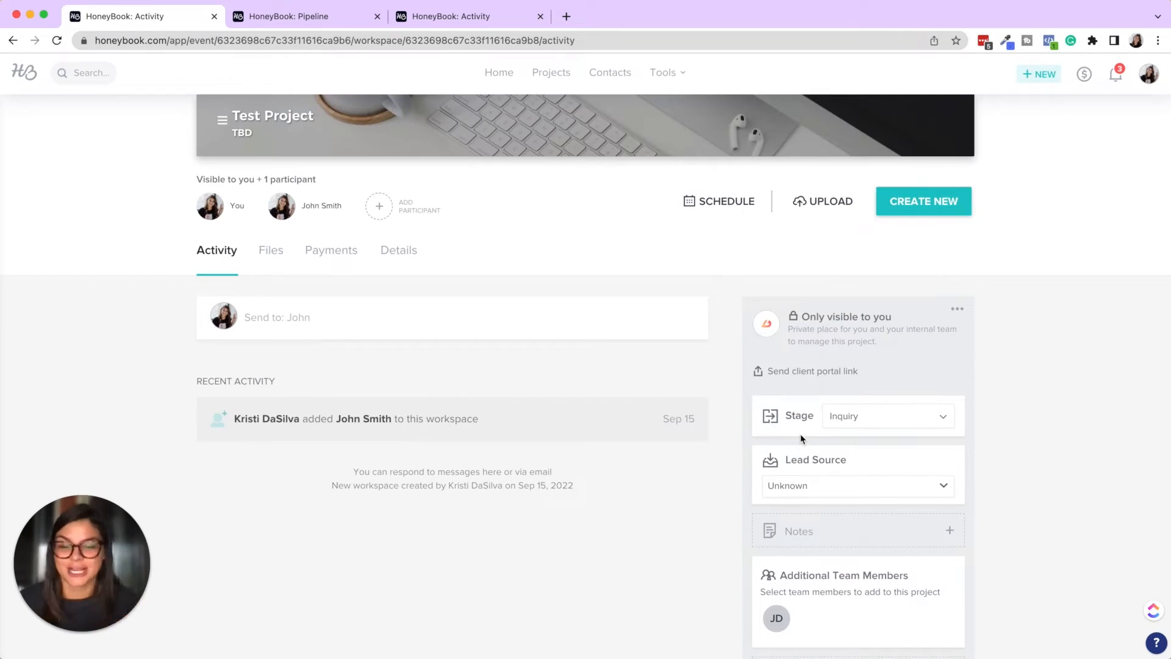
pyautogui.scroll(-3)
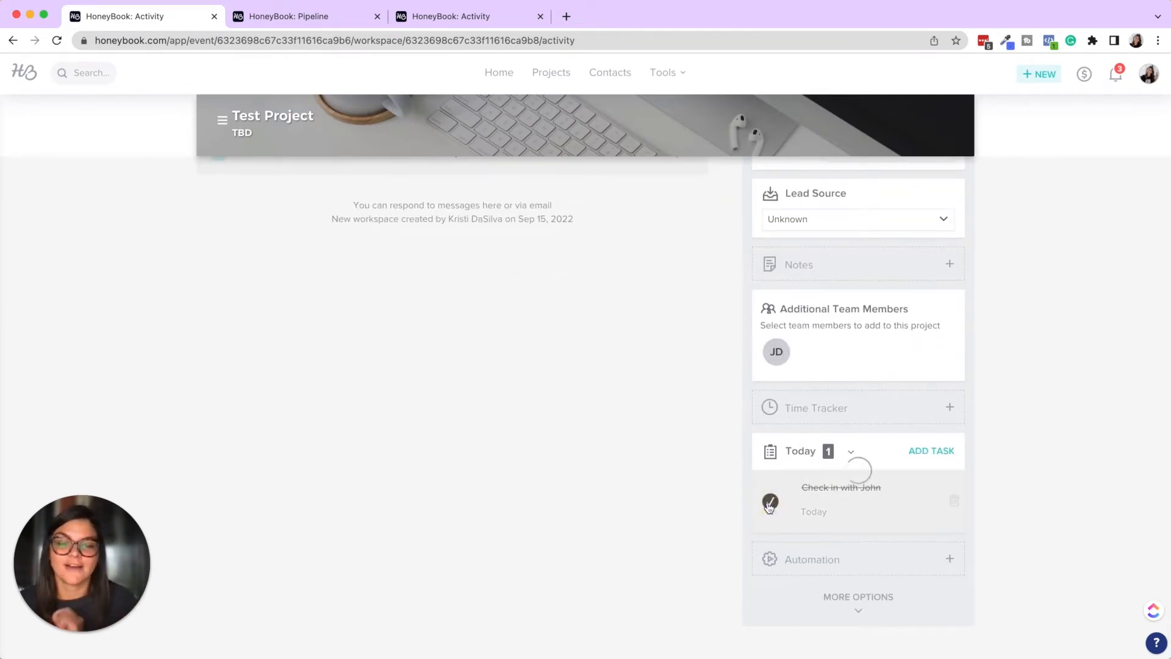
pyautogui.click(770, 502)
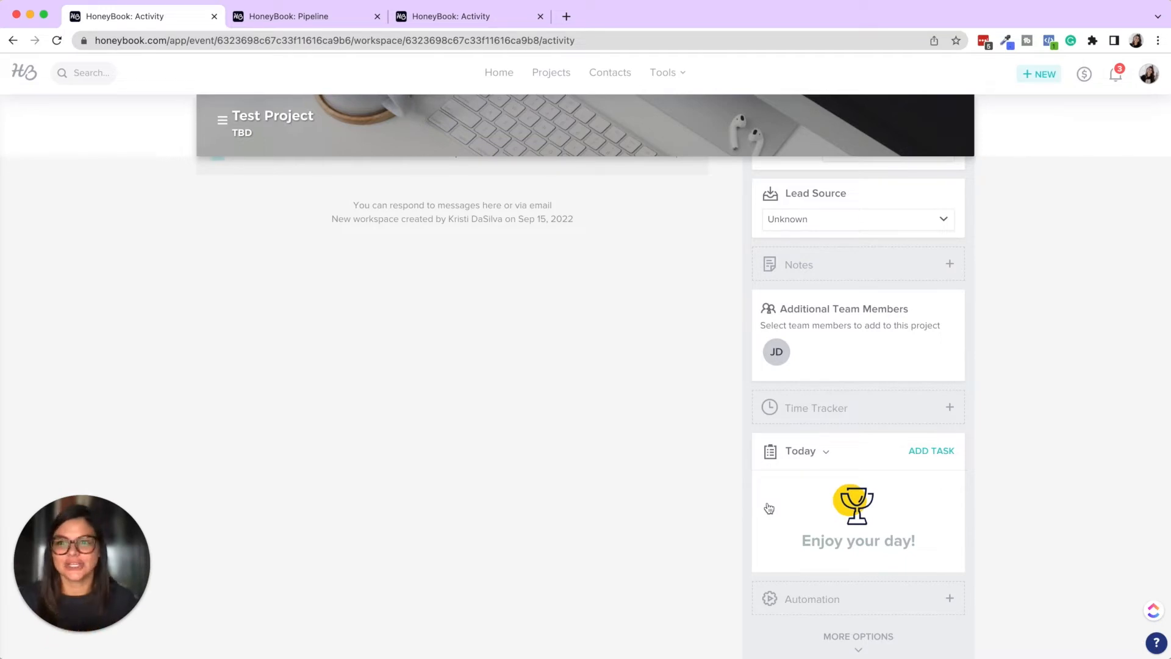
pyautogui.moveTo(503, 296)
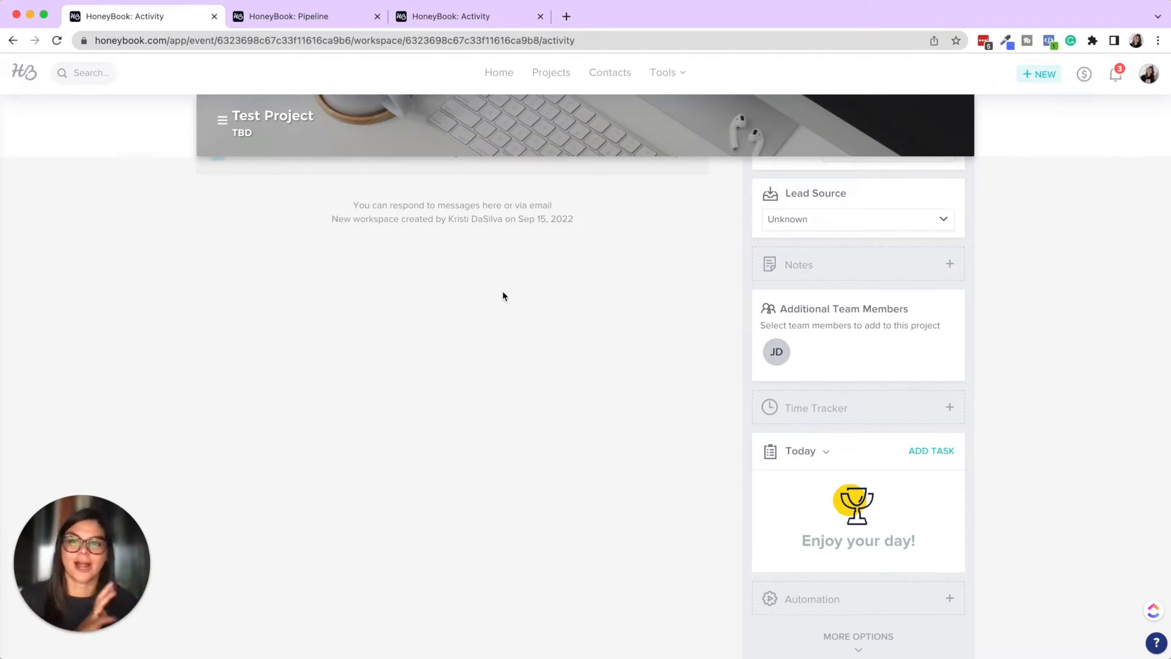
pyautogui.moveTo(377, 84)
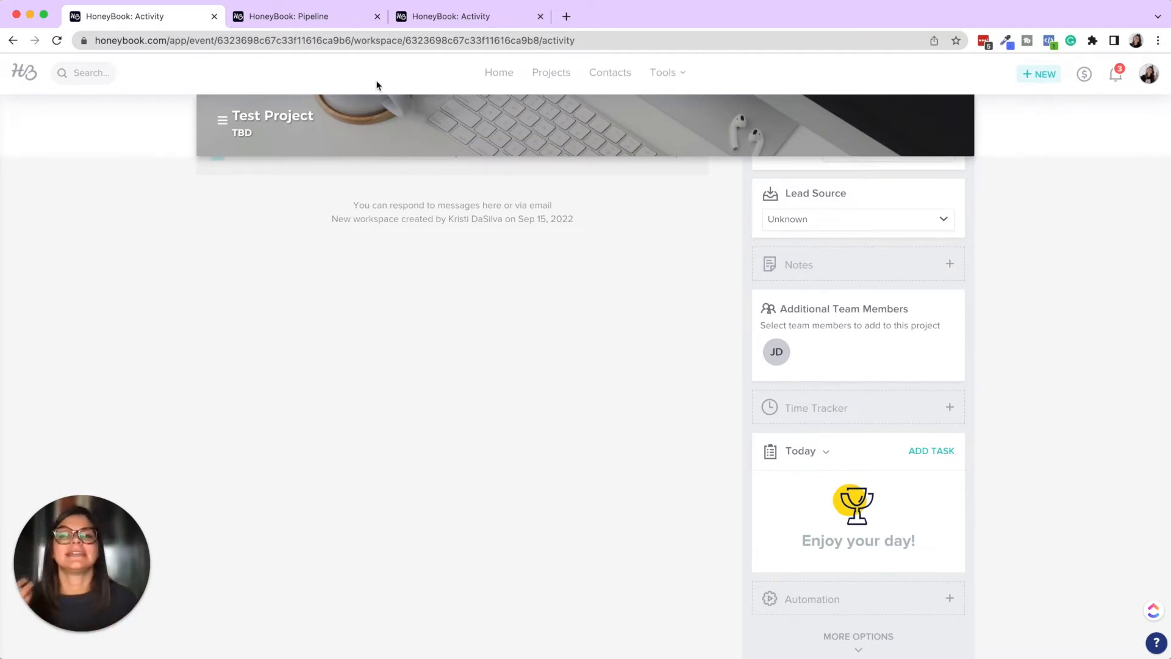
# - Open Example Automation's Create task action, showing Test Task due 0 days after activation
pyautogui.click(286, 16)
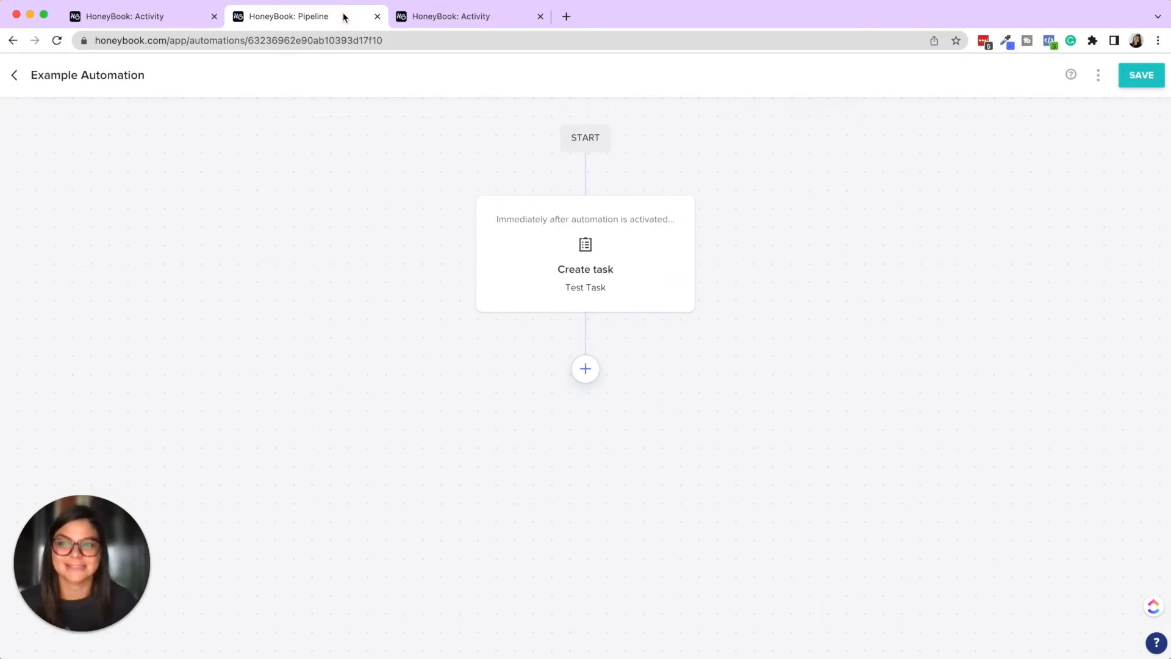
pyautogui.moveTo(502, 243)
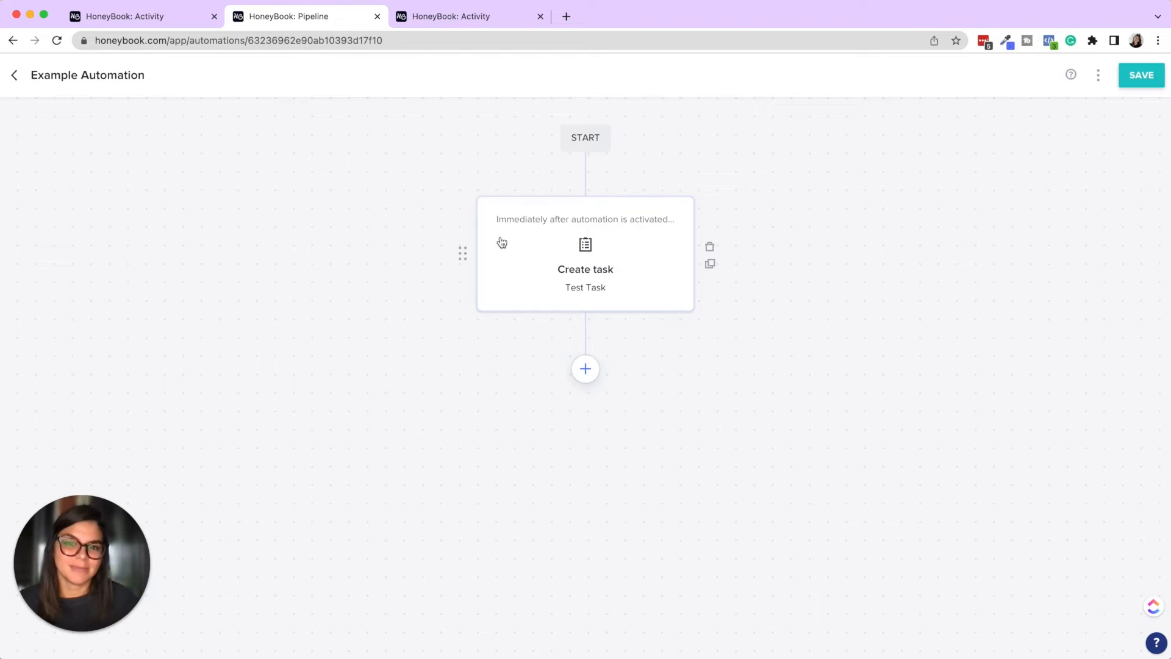
pyautogui.click(585, 269)
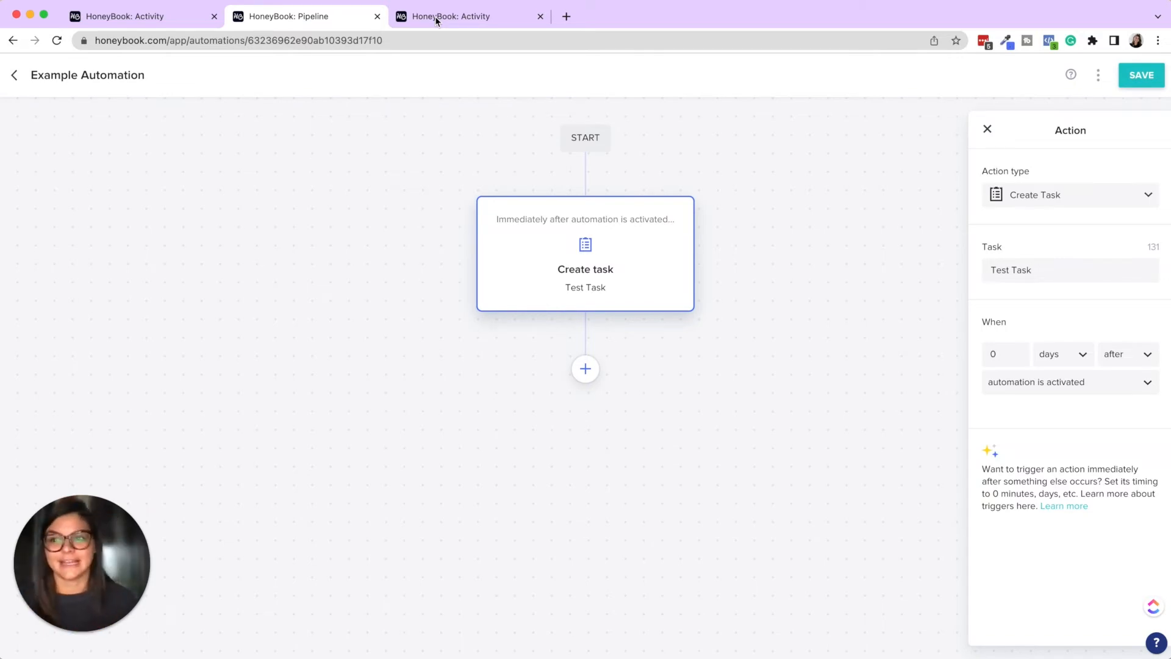
# - Quick Apply Example Automation to Test Project, adding today's 'Test Task | Example Automation'
pyautogui.click(448, 16)
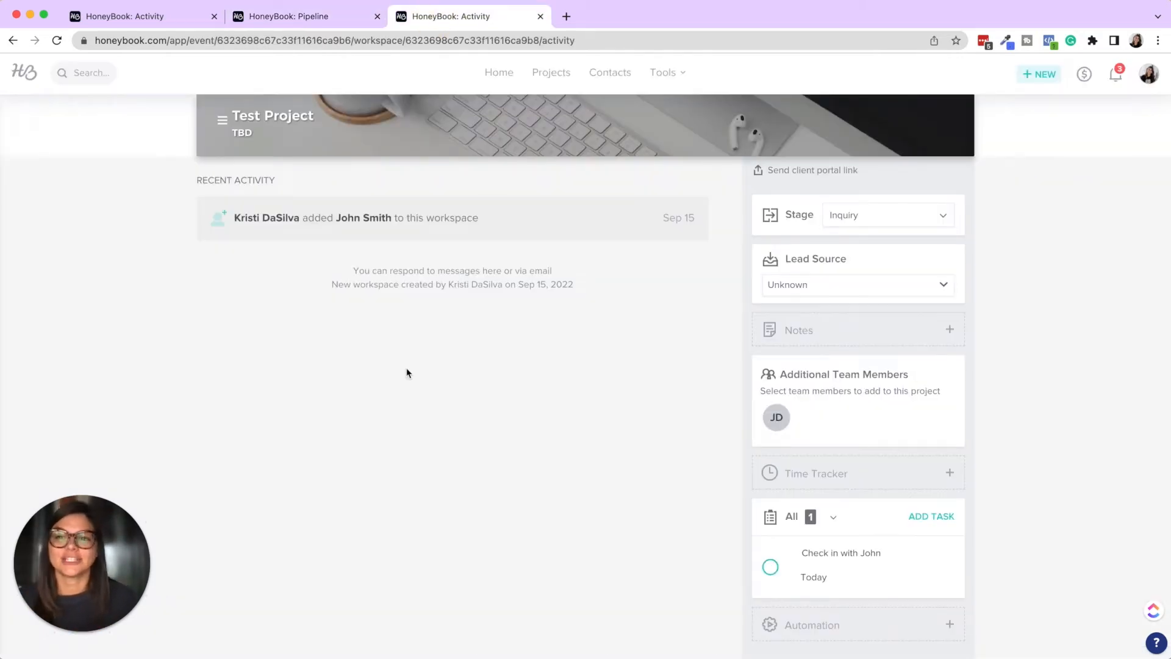
pyautogui.scroll(-3)
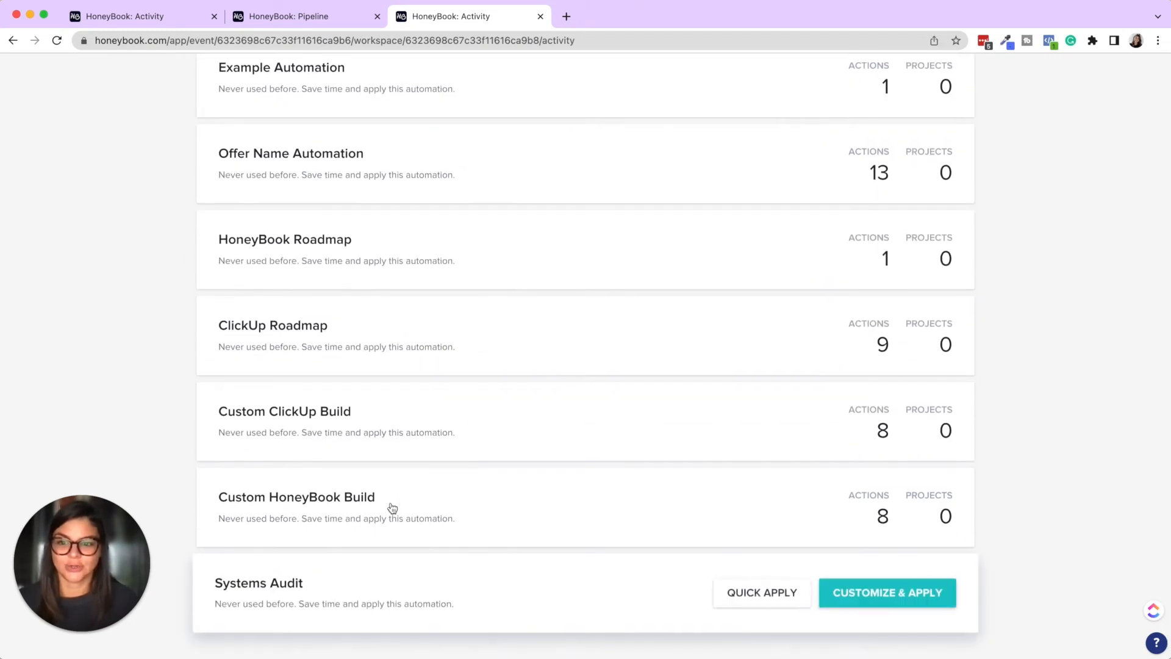
pyautogui.scroll(3)
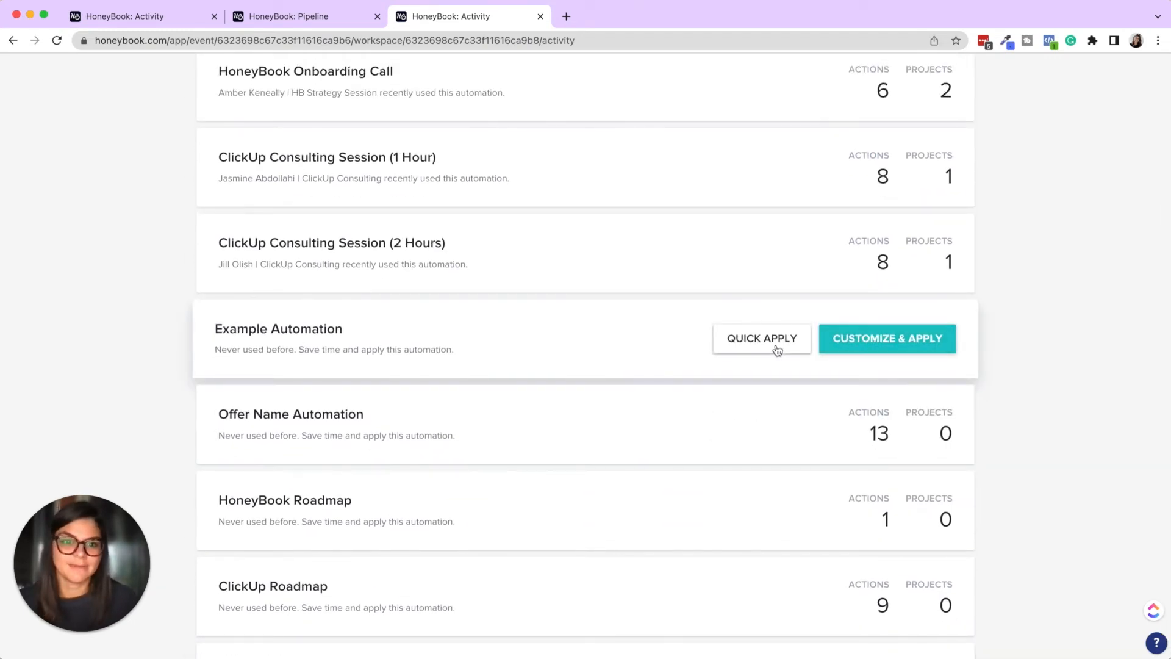
pyautogui.moveTo(579, 412)
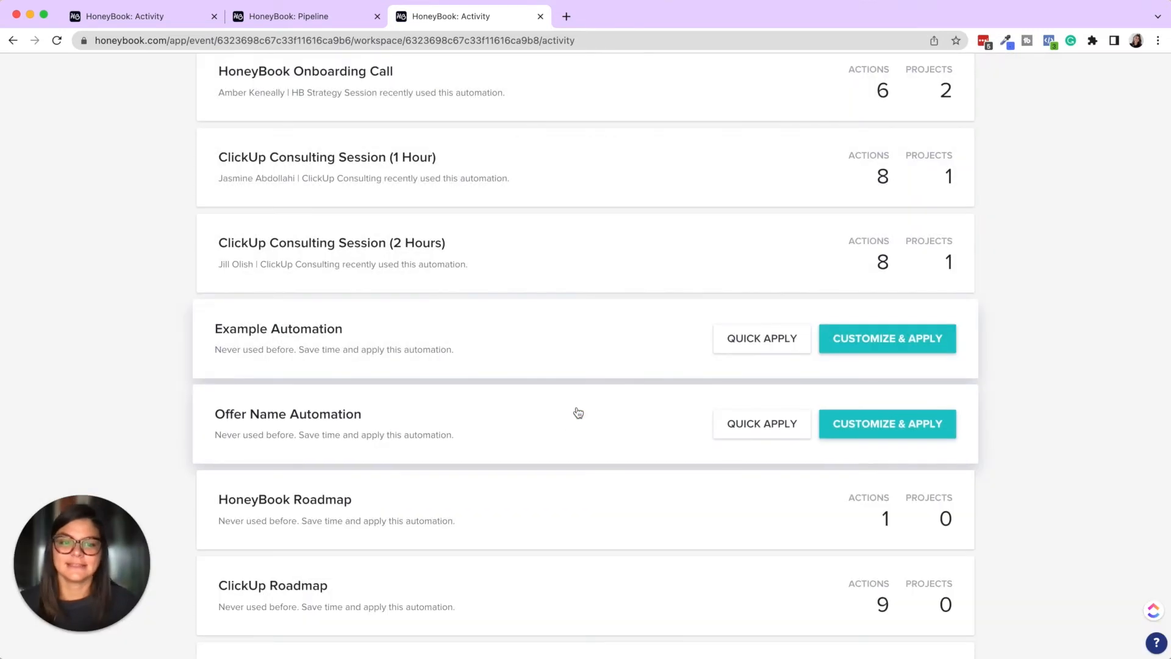
pyautogui.click(762, 337)
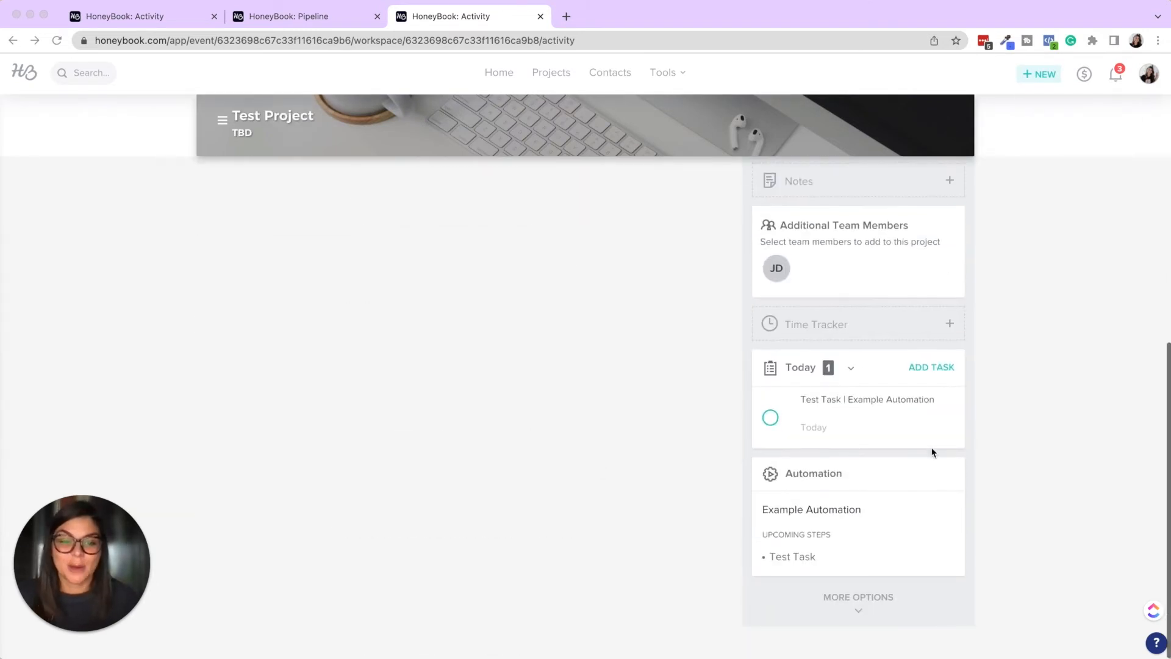
pyautogui.moveTo(807, 406)
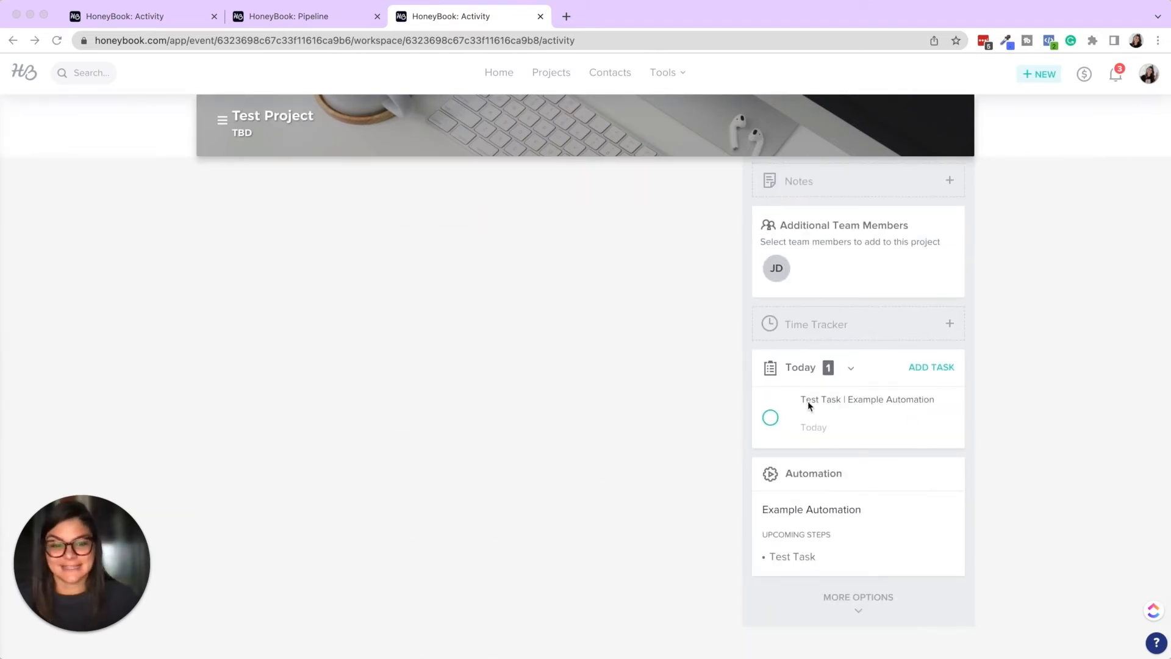
pyautogui.moveTo(884, 408)
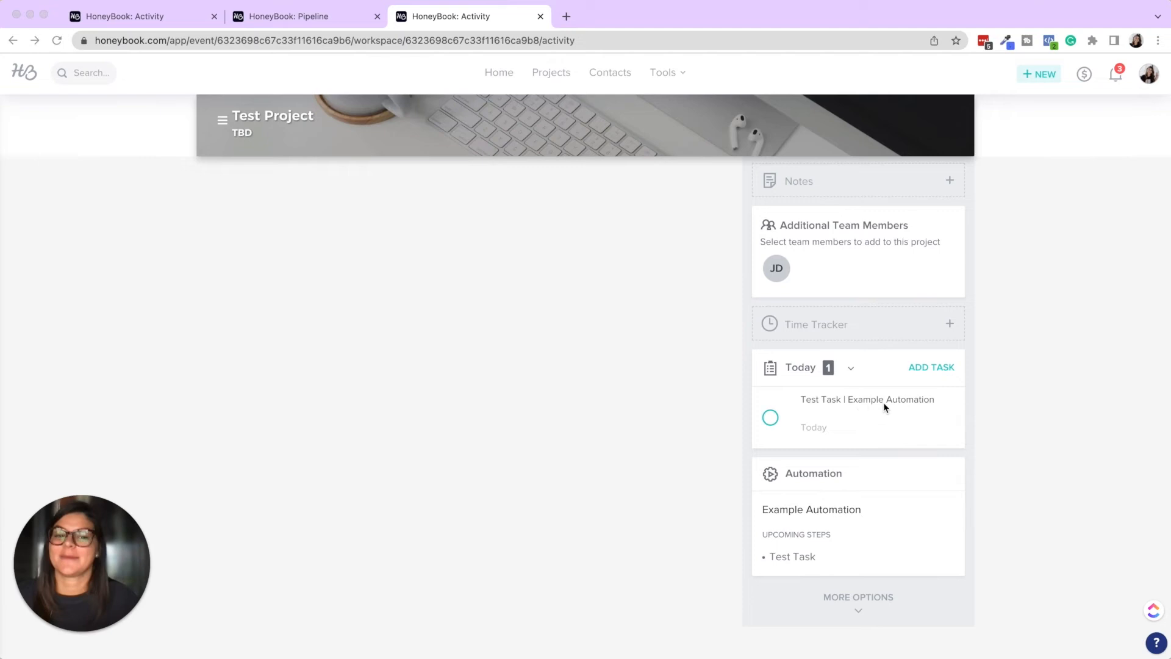
pyautogui.moveTo(663, 72)
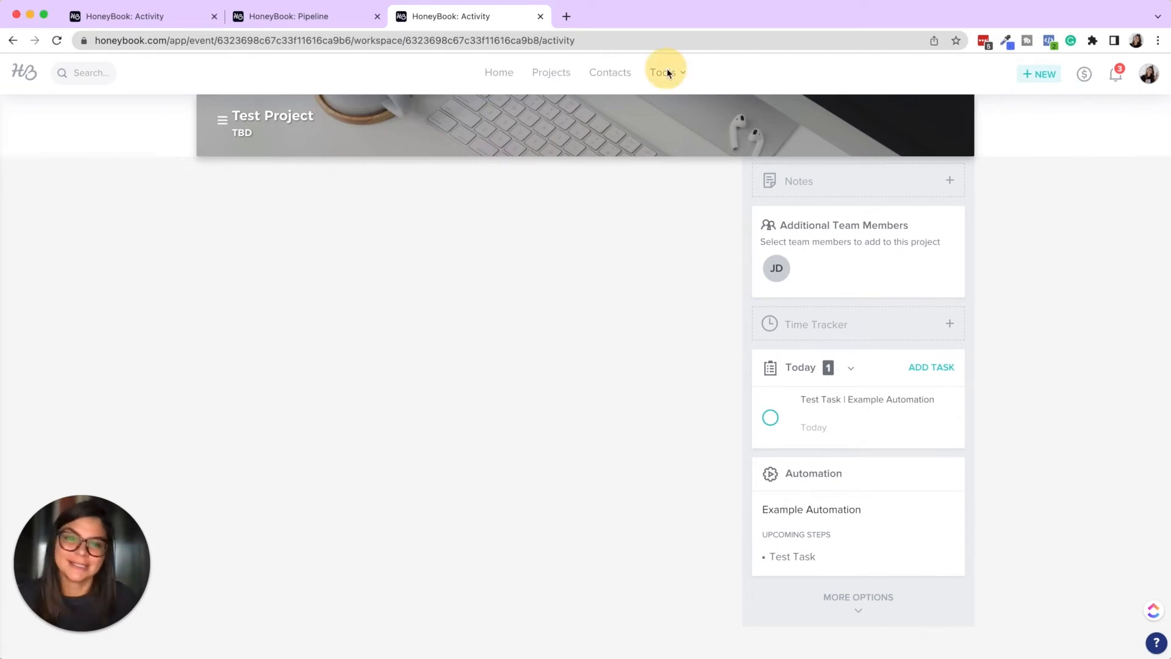
# - Mark the automation-created Test Task for Test Project complete in Task Management
pyautogui.click(662, 72)
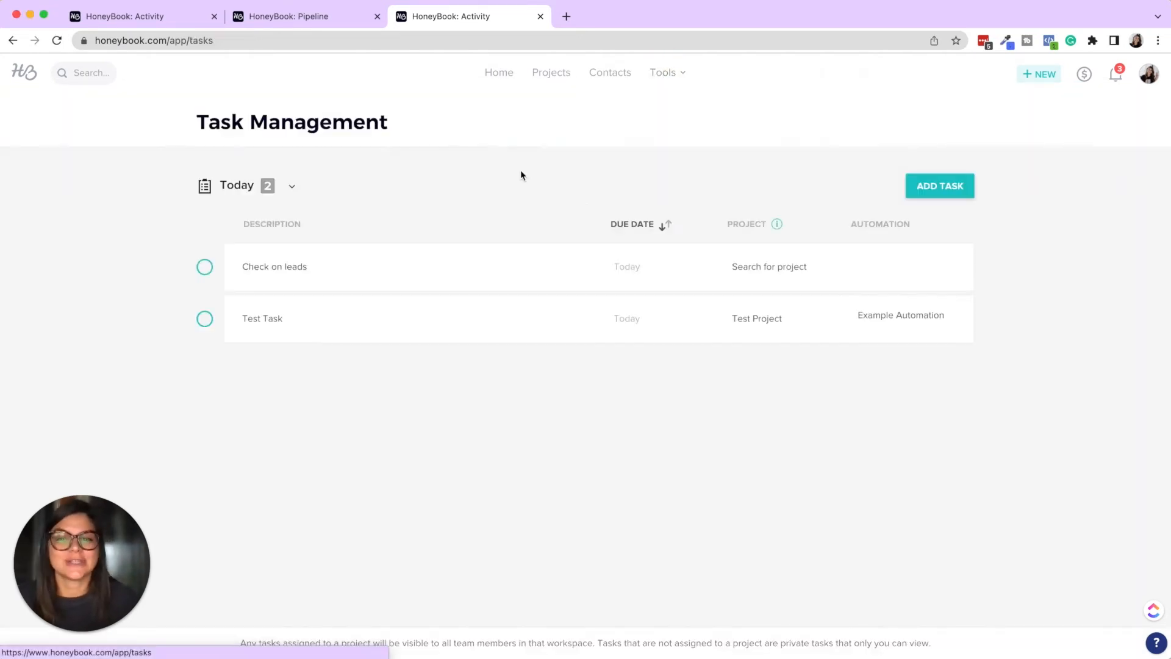
pyautogui.moveTo(282, 317)
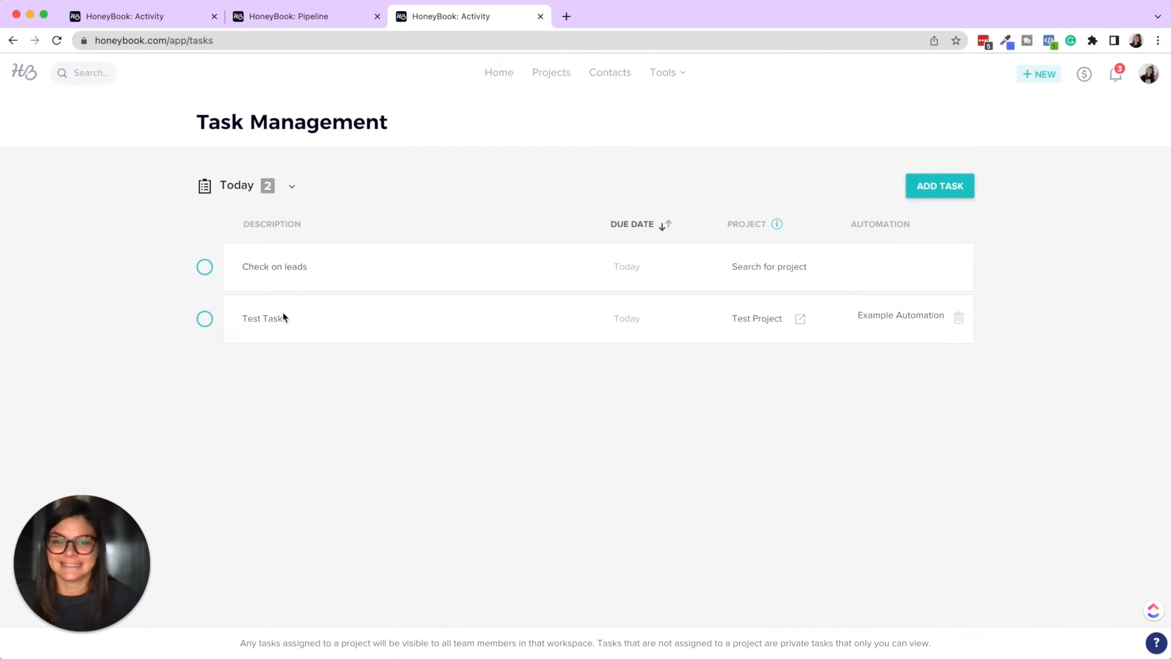
pyautogui.moveTo(774, 409)
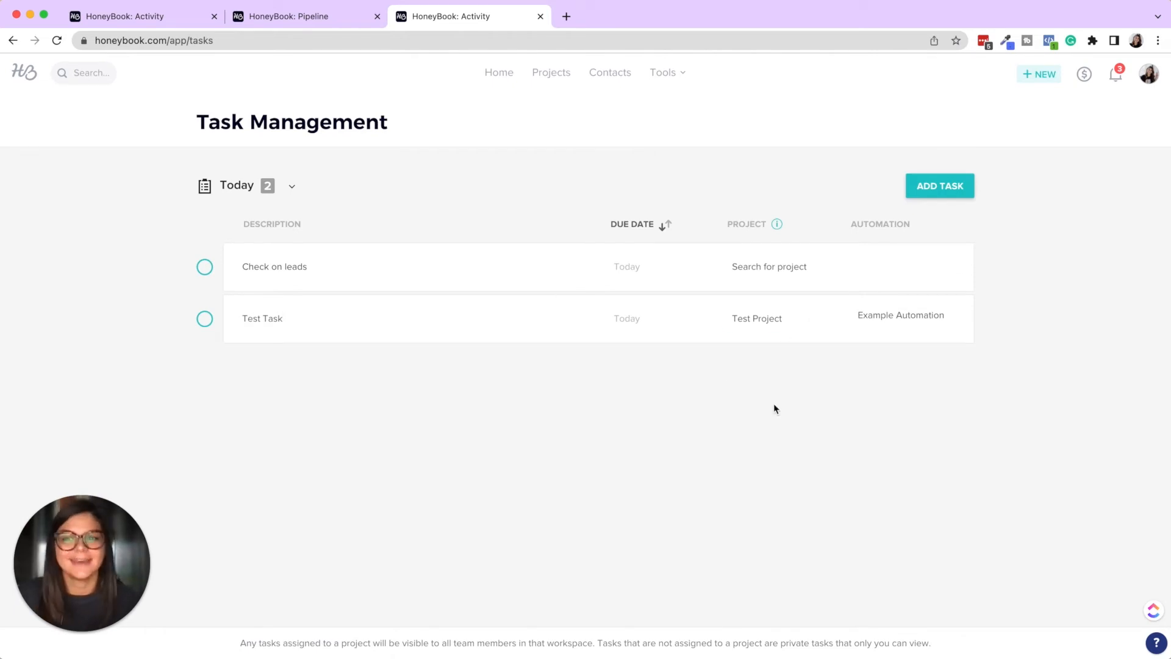
pyautogui.click(203, 318)
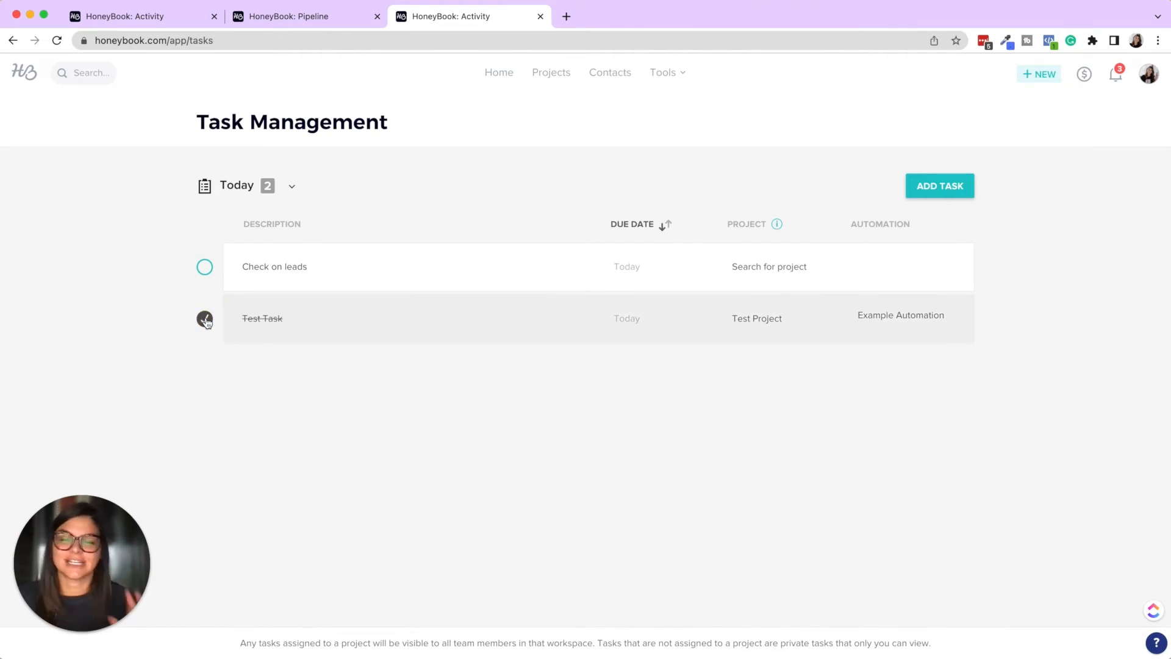
pyautogui.click(204, 317)
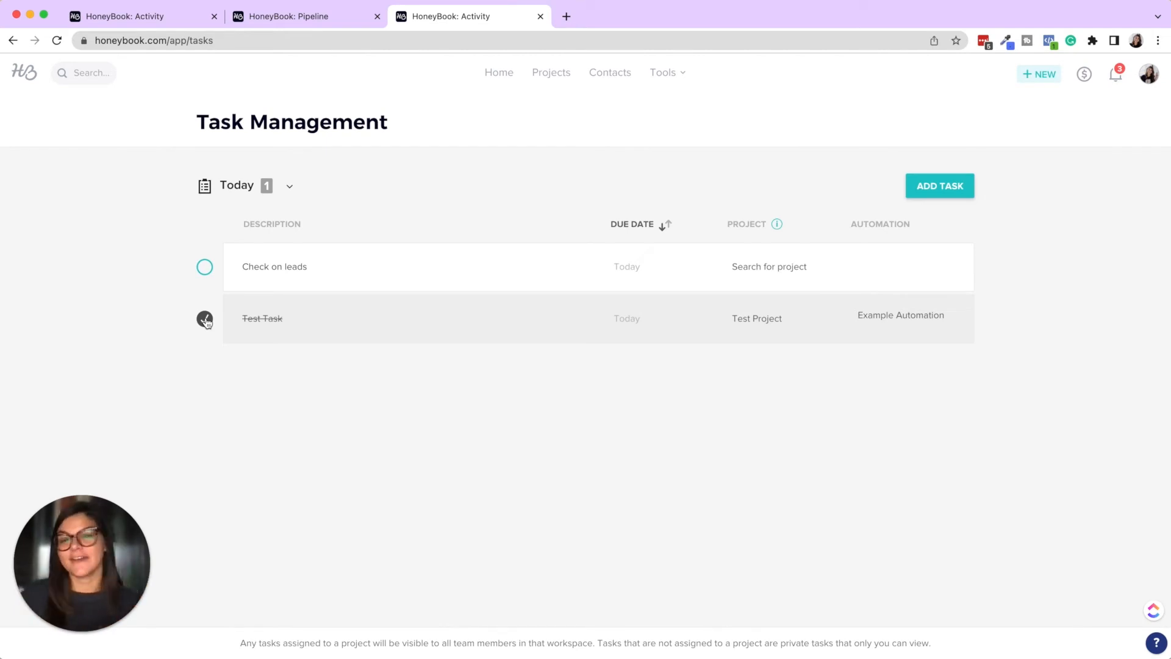
pyautogui.click(203, 319)
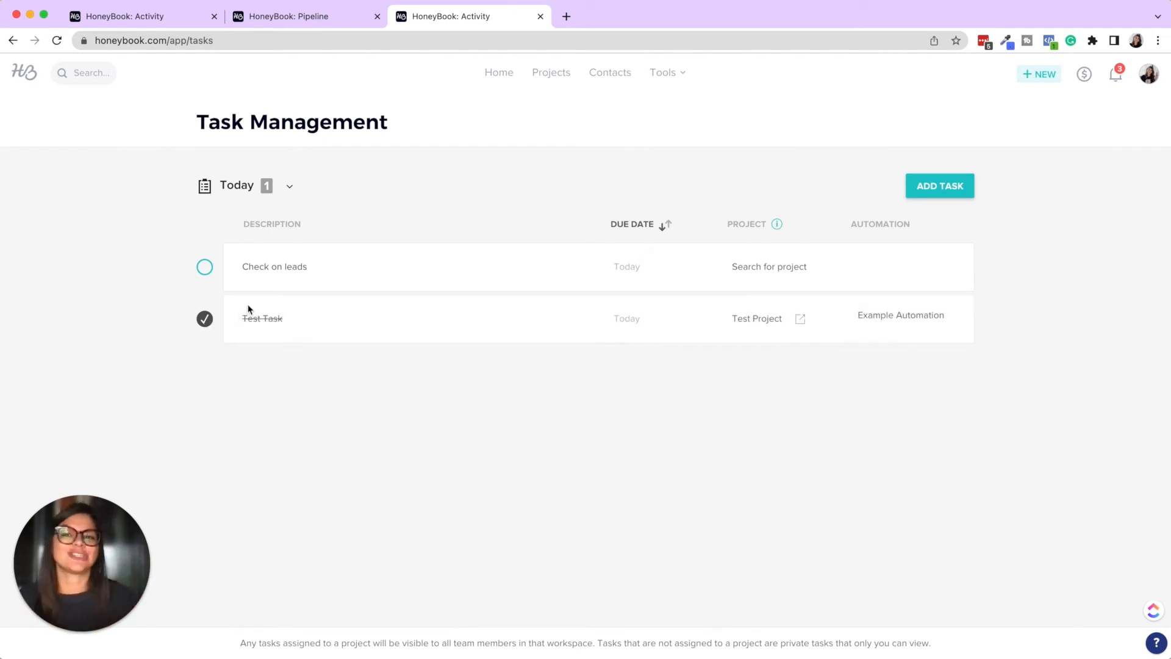